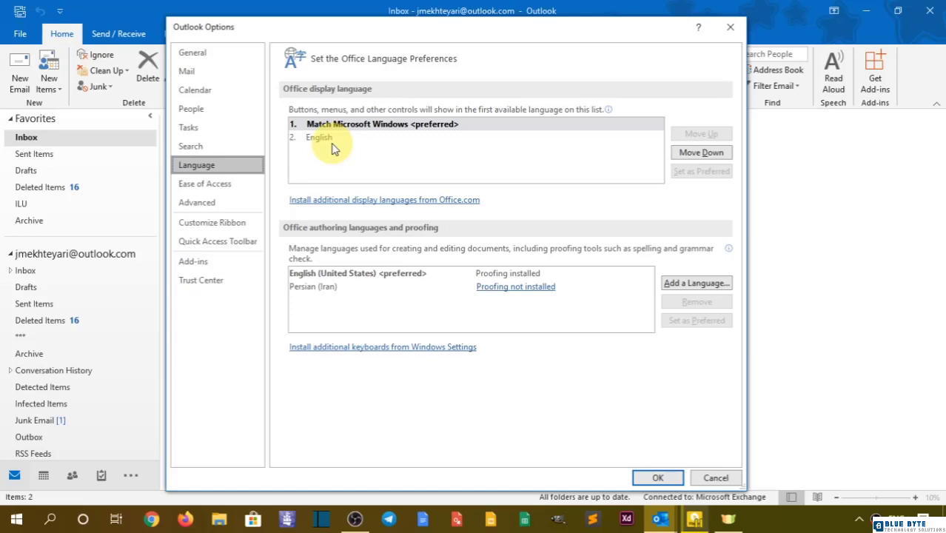
{"action": "mouse_move", "coordinate": [352, 161]}
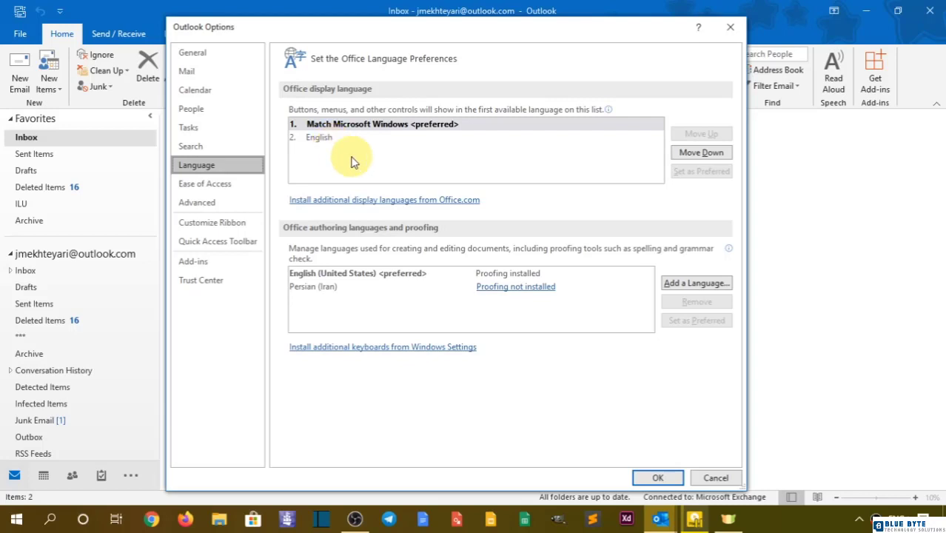
{"action": "mouse_move", "coordinate": [313, 103]}
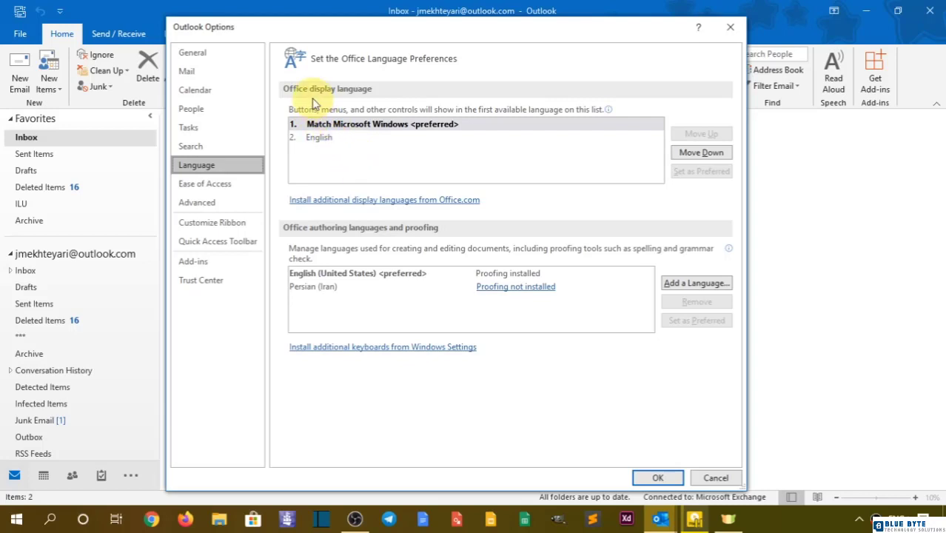
{"action": "mouse_move", "coordinate": [325, 230]}
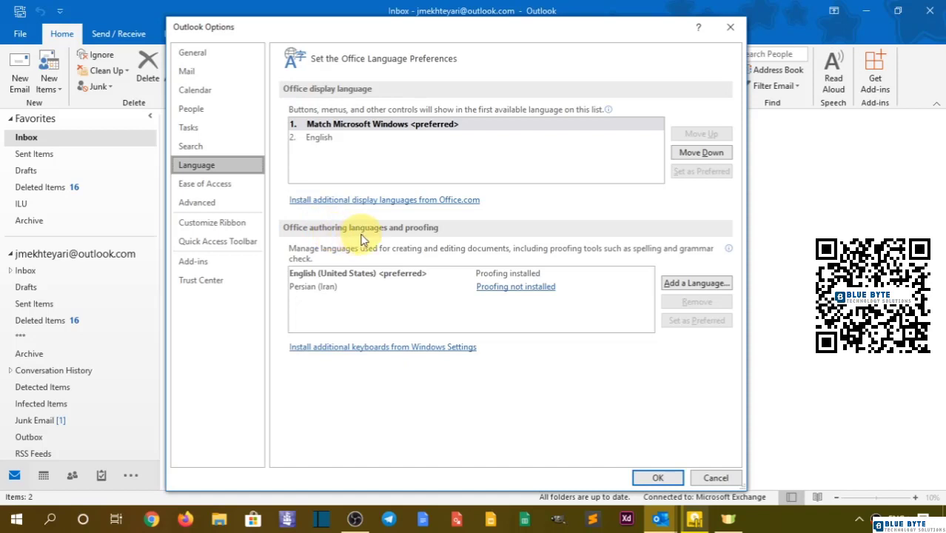
{"action": "mouse_move", "coordinate": [332, 109]}
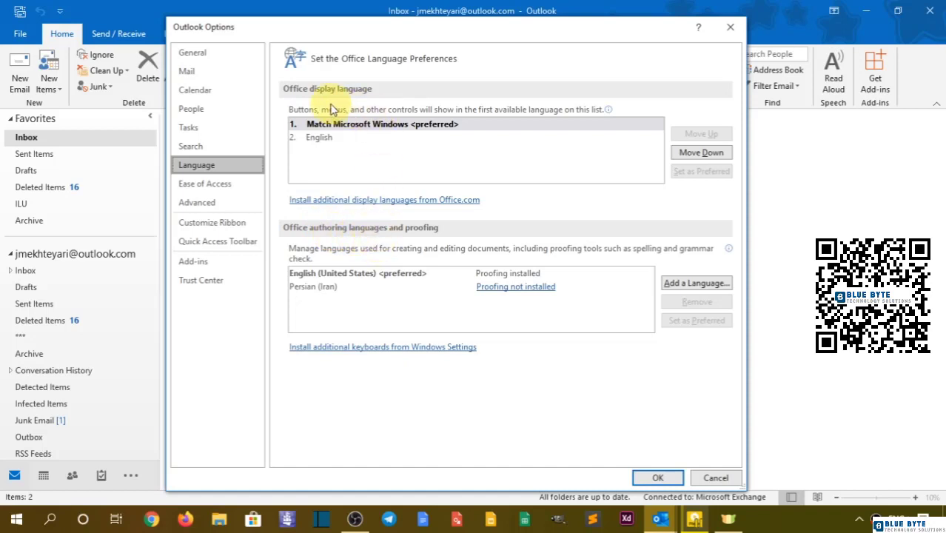
{"action": "mouse_move", "coordinate": [334, 100]}
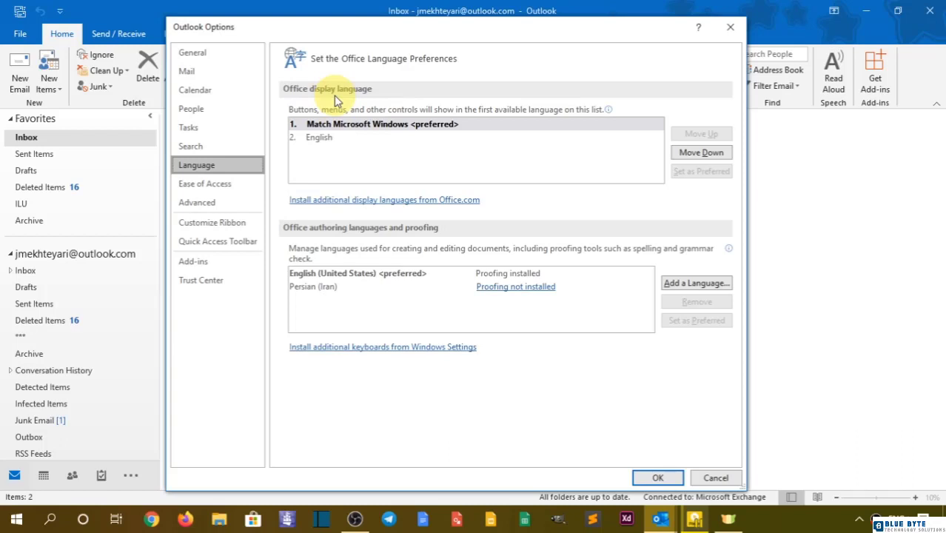
{"action": "mouse_move", "coordinate": [369, 162]}
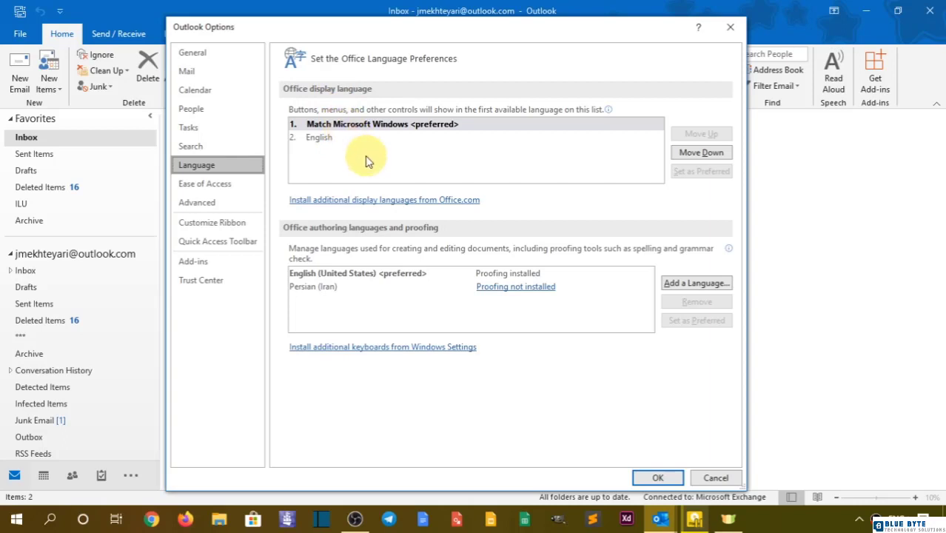
Select English in the Office display language list
{"action": "left_click", "coordinate": [318, 137]}
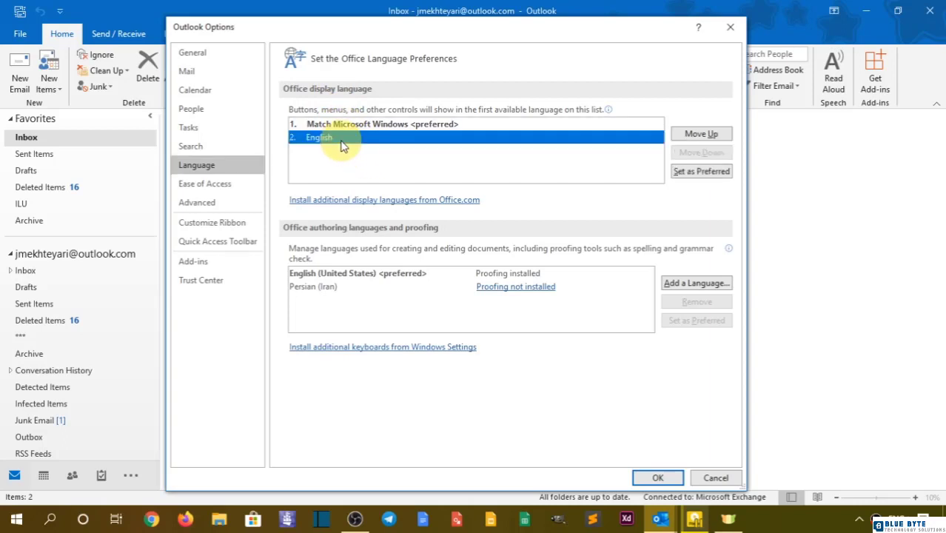
{"action": "mouse_move", "coordinate": [324, 89]}
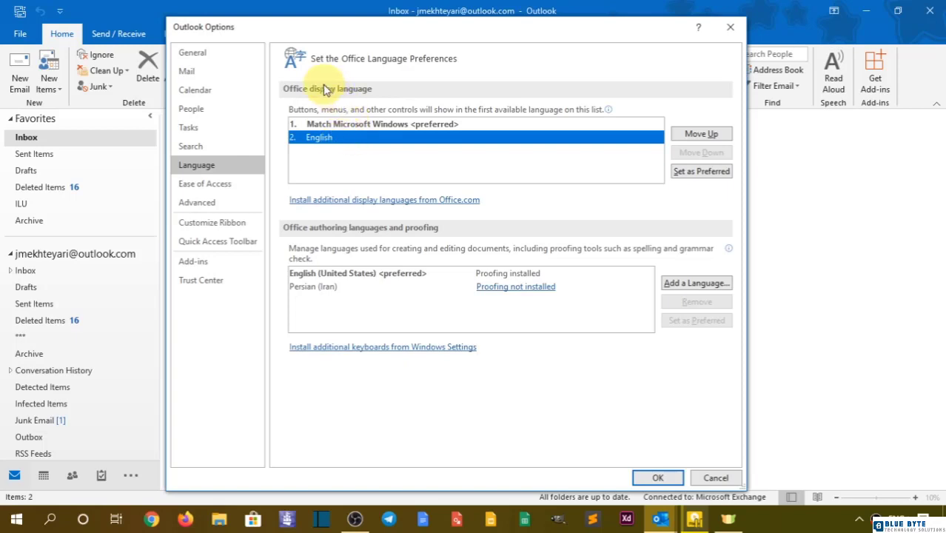
{"action": "mouse_move", "coordinate": [148, 113]}
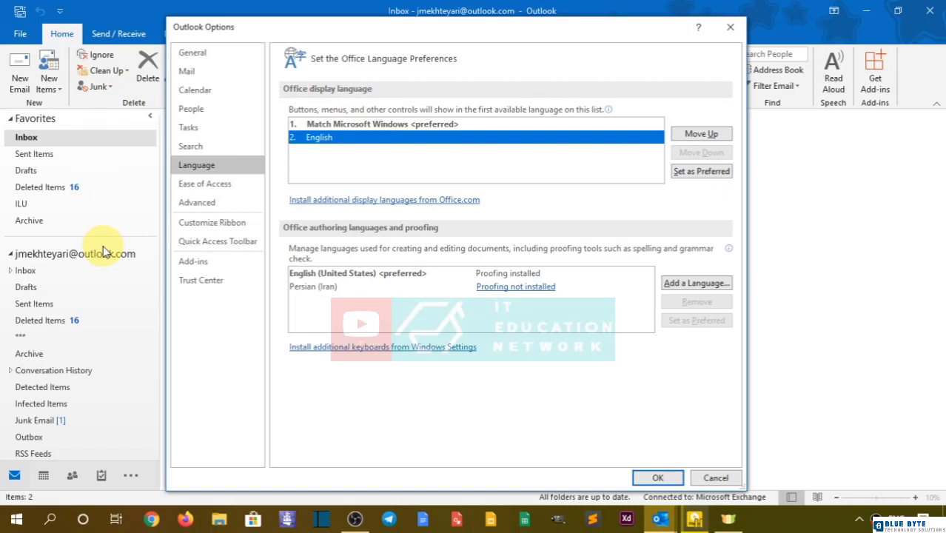
{"action": "mouse_move", "coordinate": [77, 403]}
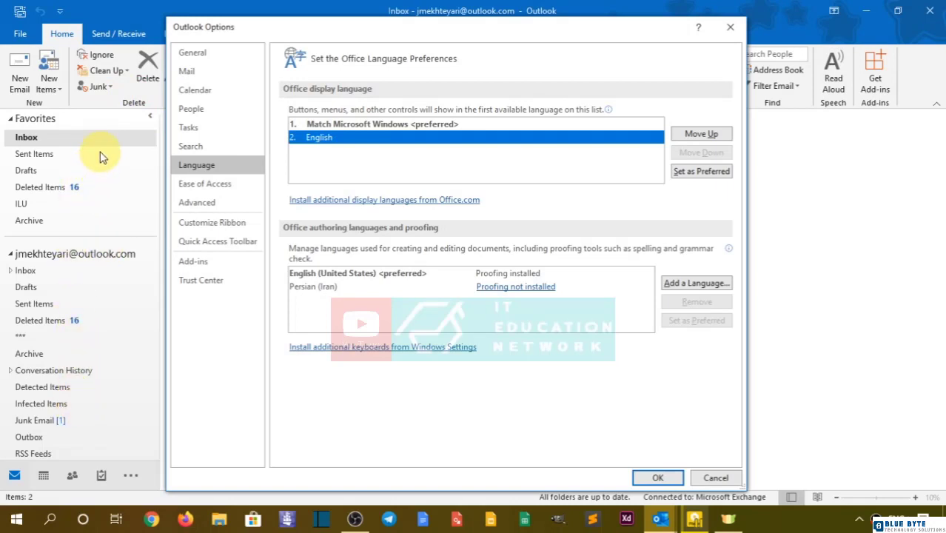
{"action": "mouse_move", "coordinate": [292, 155]}
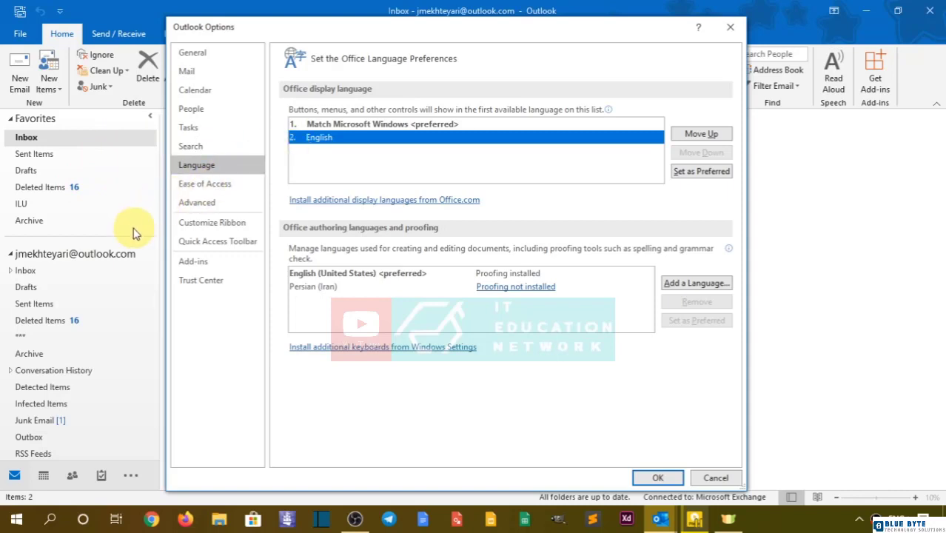
{"action": "mouse_move", "coordinate": [46, 187]}
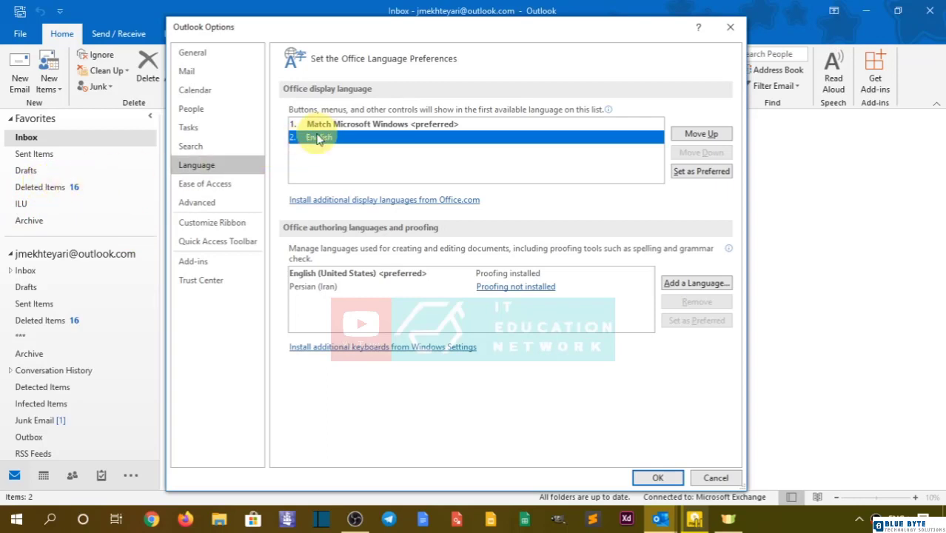
{"action": "mouse_move", "coordinate": [329, 141]}
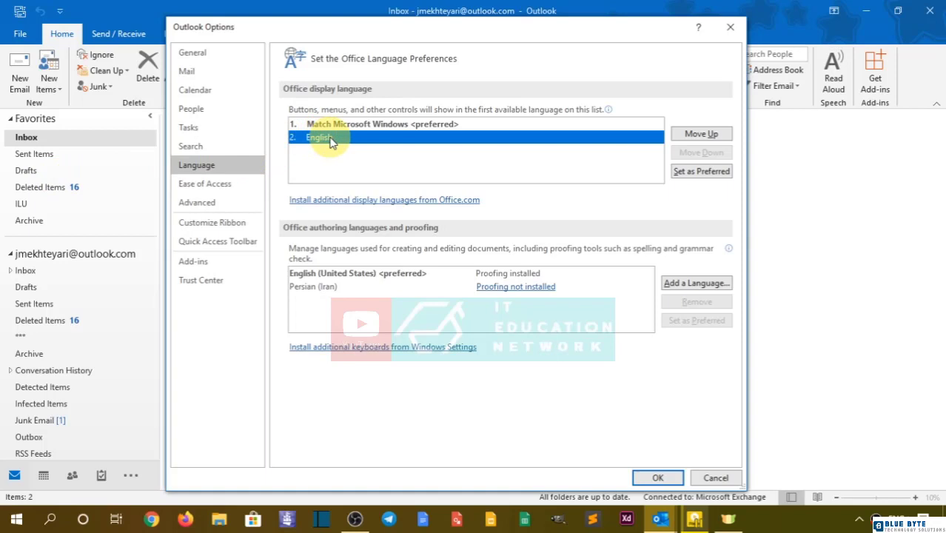
{"action": "mouse_move", "coordinate": [578, 155]}
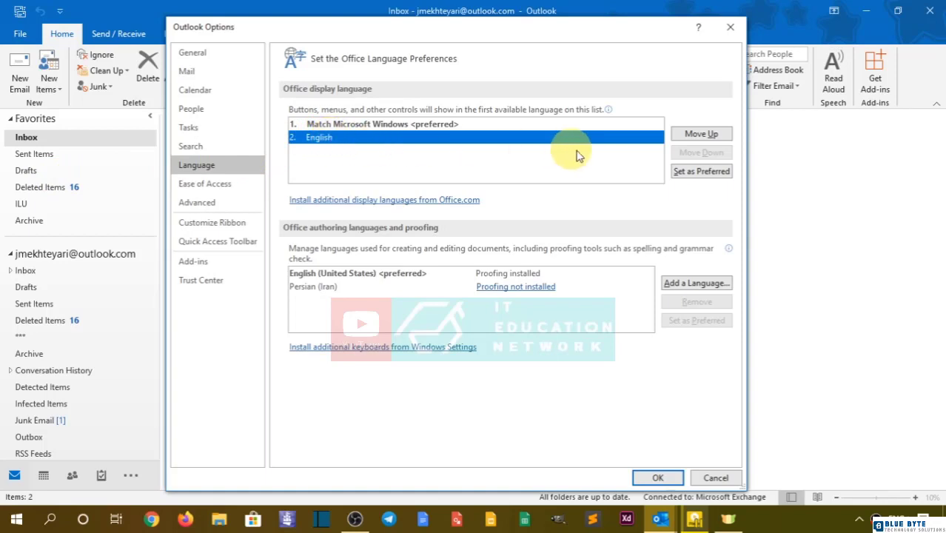
{"action": "mouse_move", "coordinate": [700, 171]}
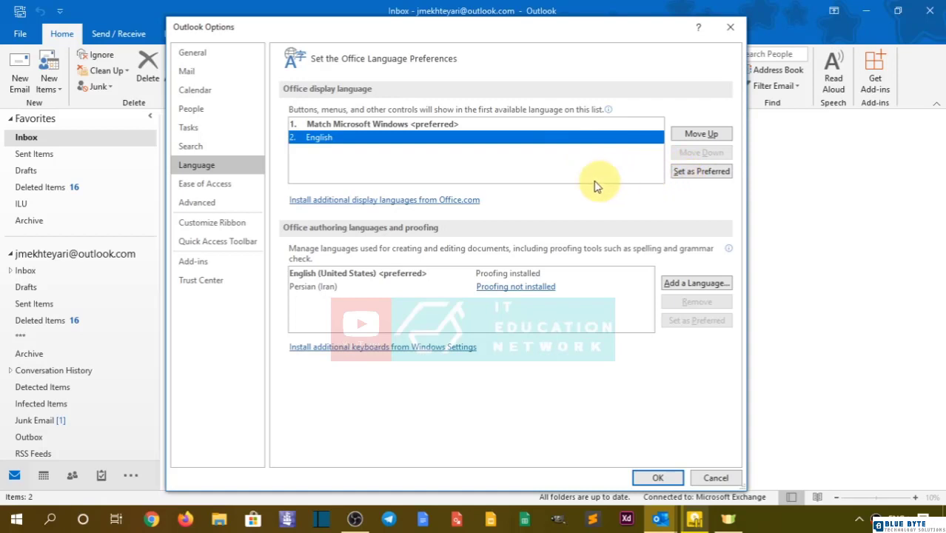
{"action": "mouse_move", "coordinate": [384, 204]}
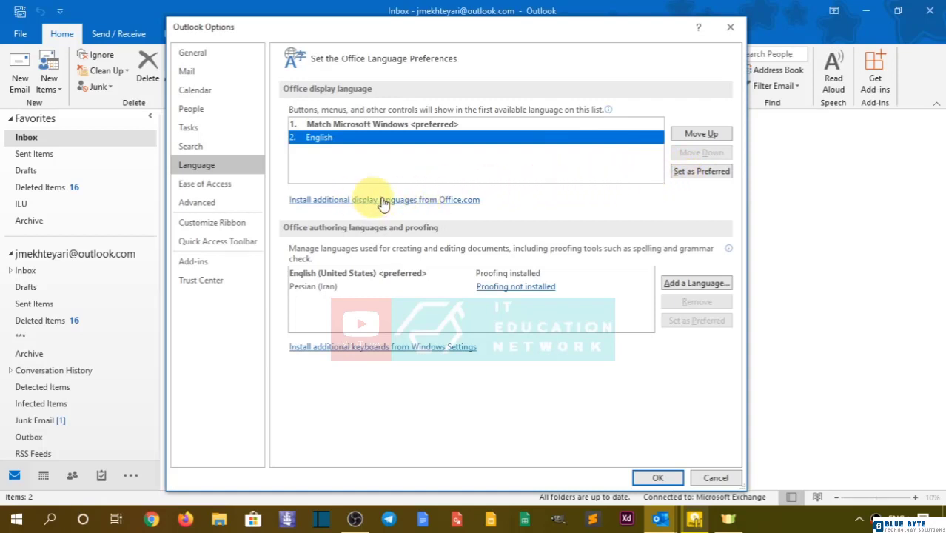
{"action": "mouse_move", "coordinate": [452, 204]}
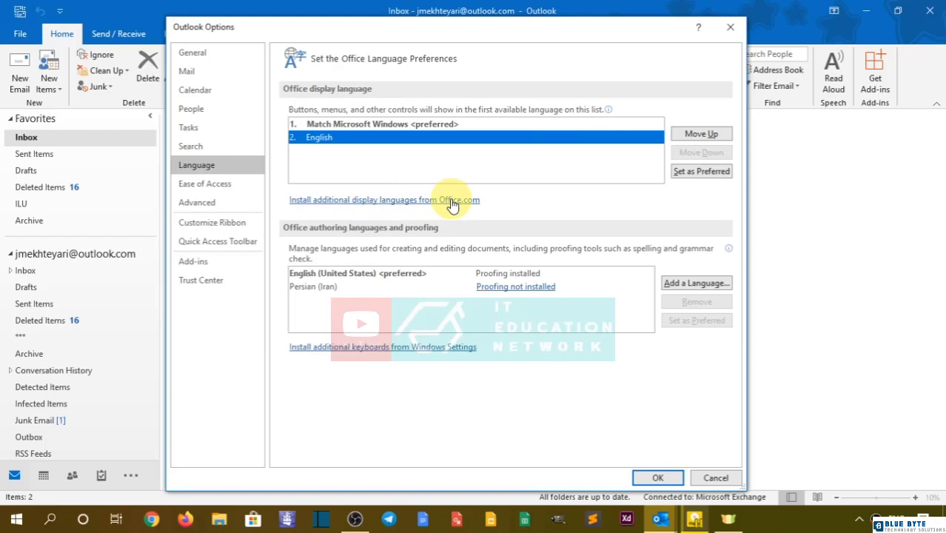
{"action": "mouse_move", "coordinate": [350, 251]}
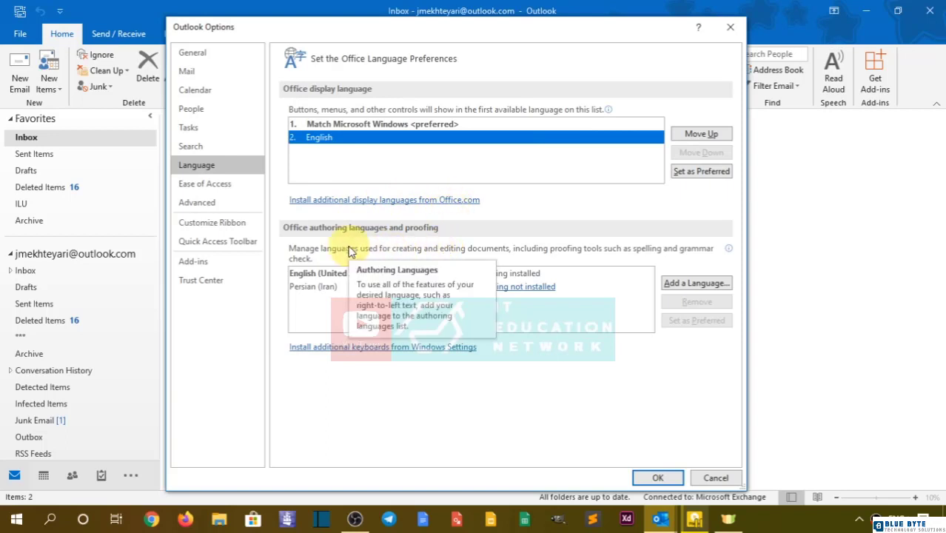
{"action": "mouse_move", "coordinate": [350, 291]}
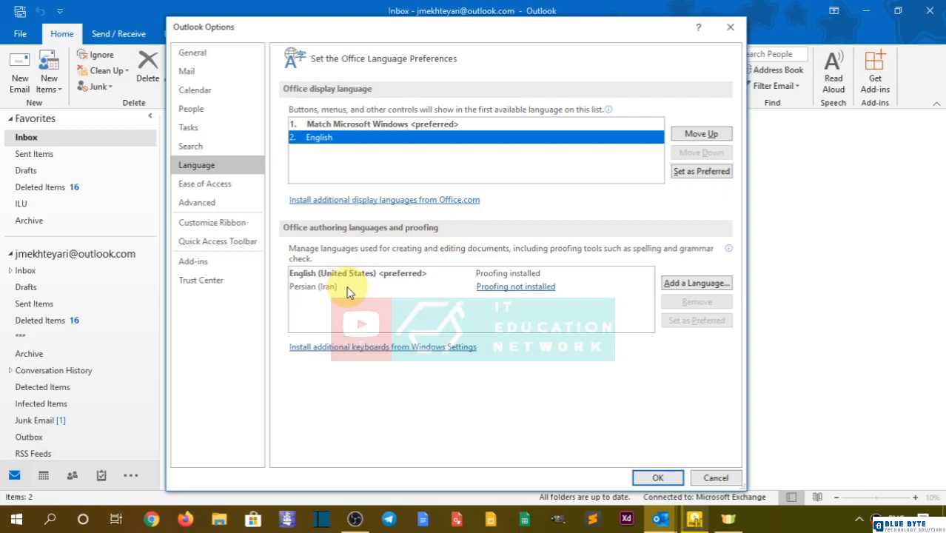
{"action": "mouse_move", "coordinate": [382, 301]}
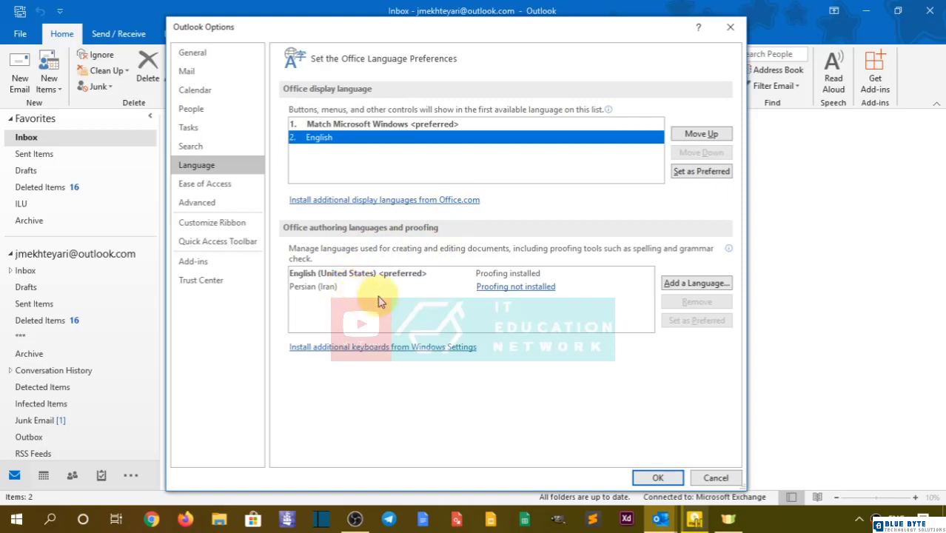
{"action": "mouse_move", "coordinate": [696, 283]}
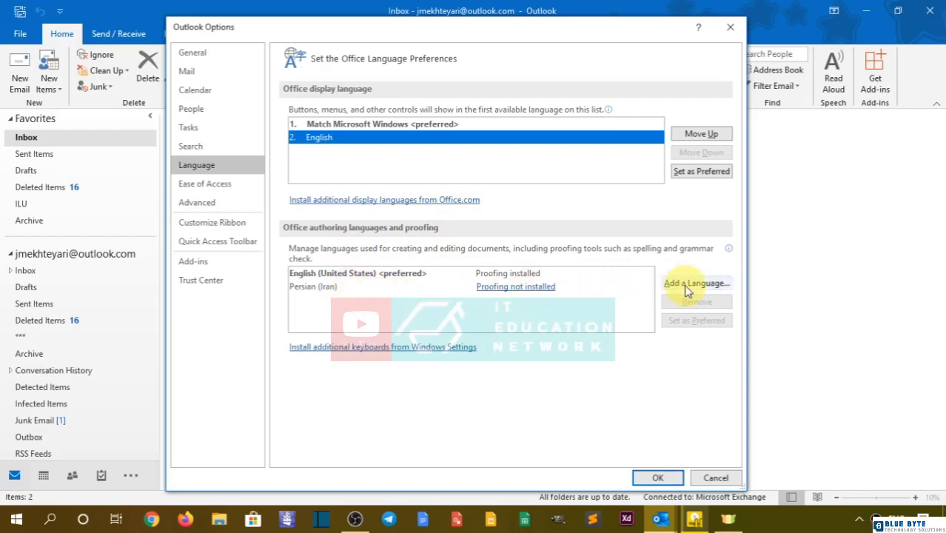
Browse the Add a Language list of authoring languages, then close it without adding any
{"action": "left_click", "coordinate": [697, 283]}
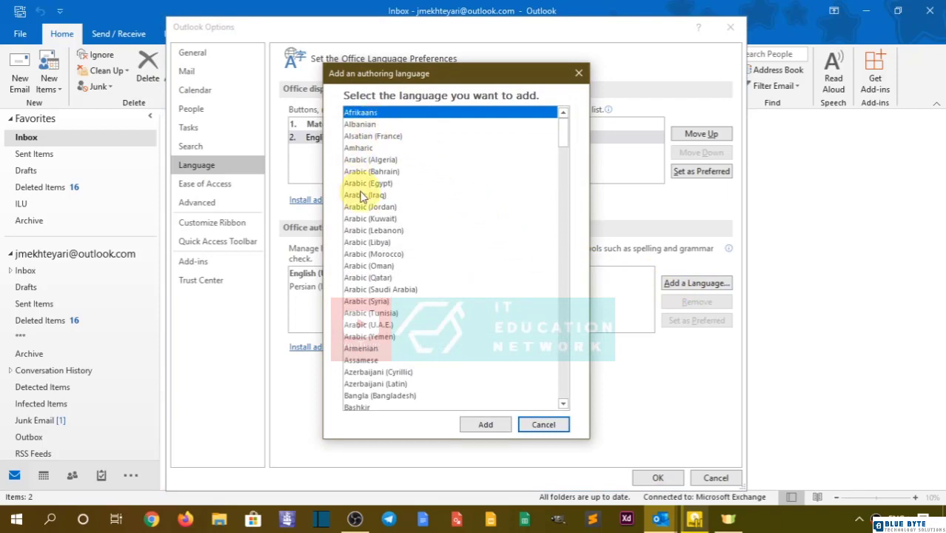
{"action": "scroll", "scroll_direction": "down", "scroll_amount": 3}
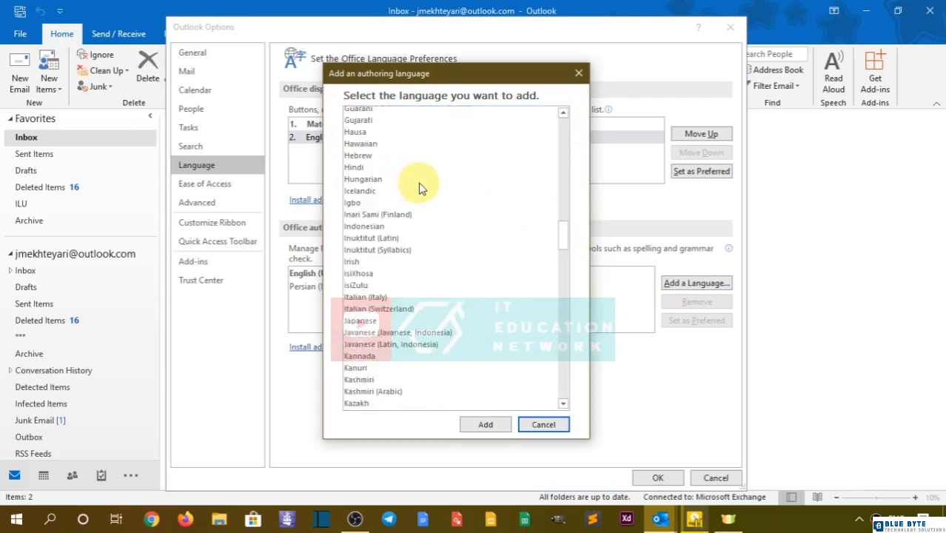
{"action": "left_click", "coordinate": [544, 424]}
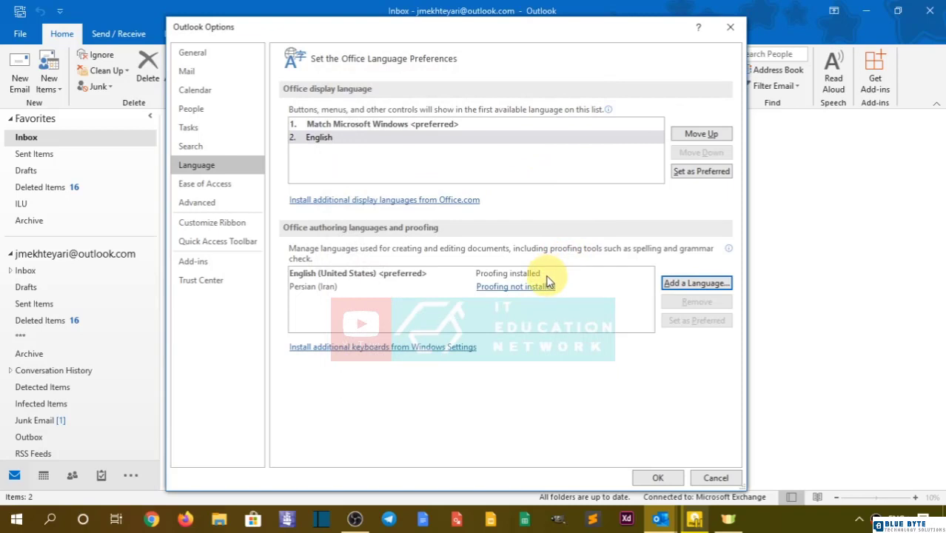
{"action": "mouse_move", "coordinate": [515, 286]}
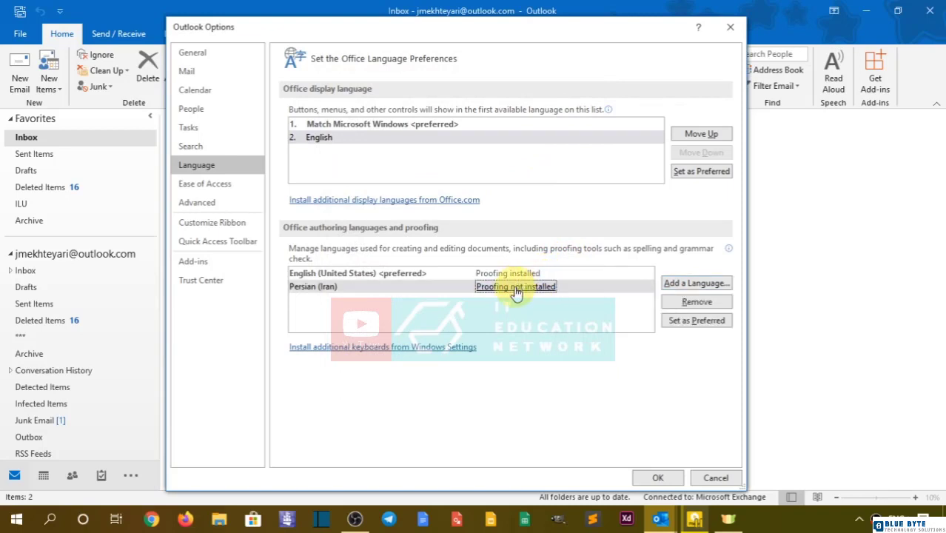
{"action": "mouse_move", "coordinate": [711, 218]}
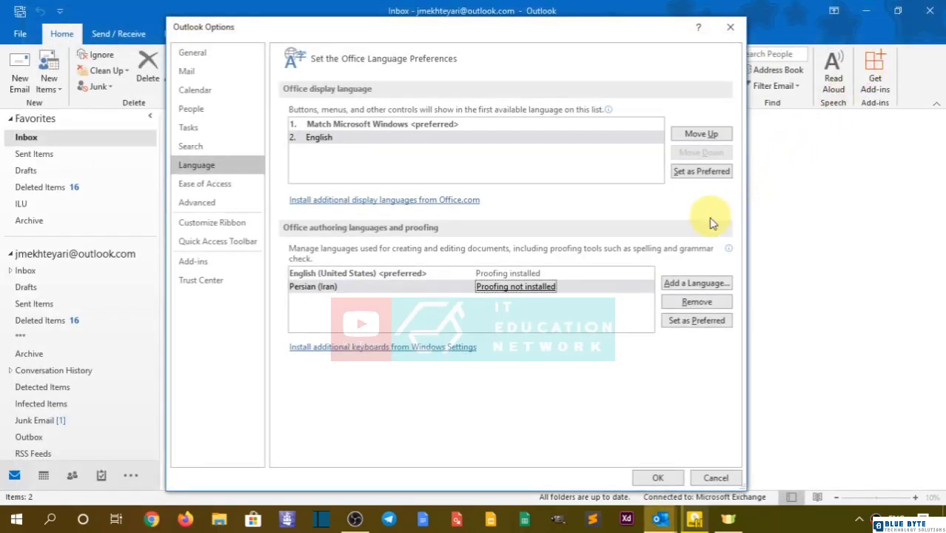
{"action": "mouse_move", "coordinate": [610, 267]}
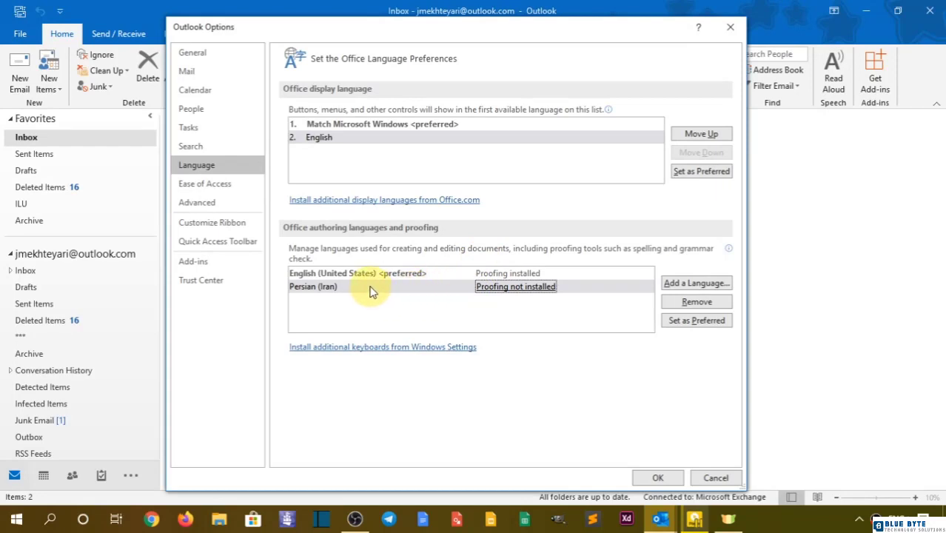
{"action": "mouse_move", "coordinate": [348, 279]}
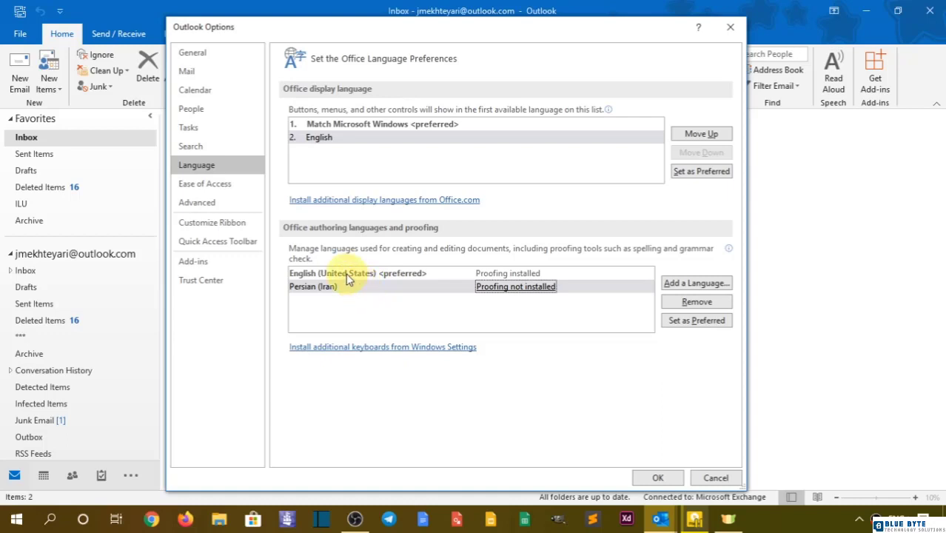